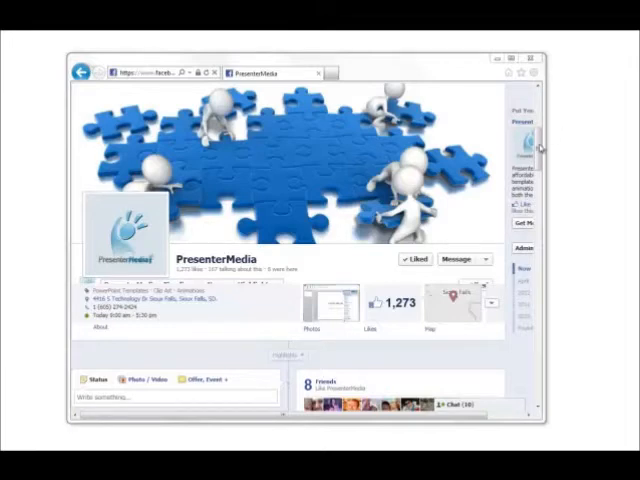
# - Scroll through the add-in page's system requirements down to its sign-in install note
pyautogui.scroll(-3)
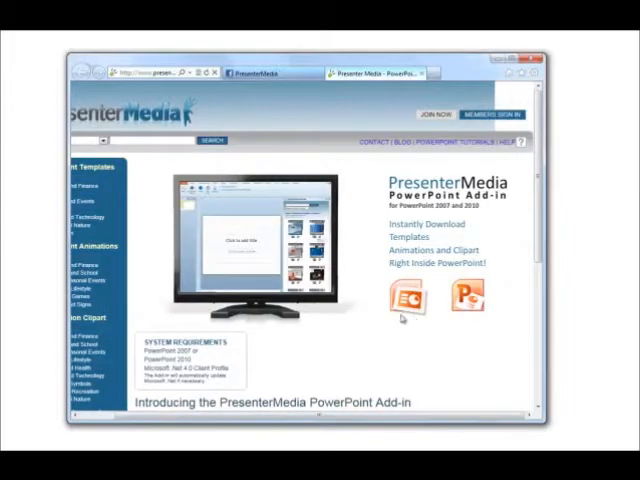
pyautogui.scroll(-3)
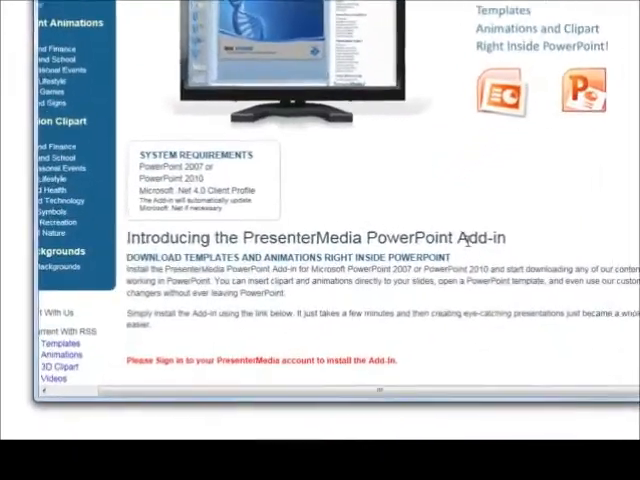
pyautogui.scroll(-3)
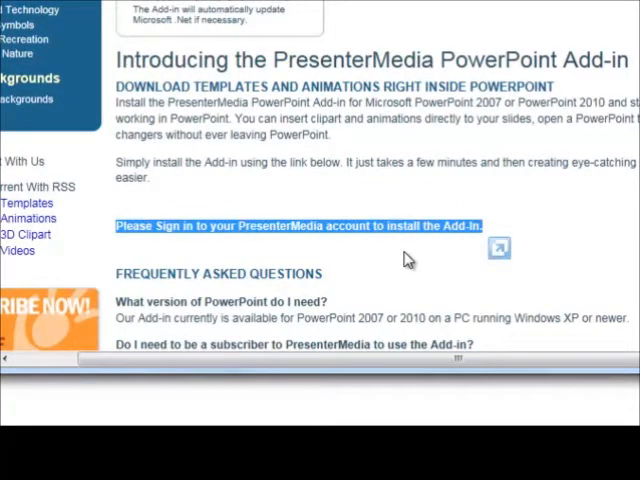
pyautogui.moveTo(124, 232)
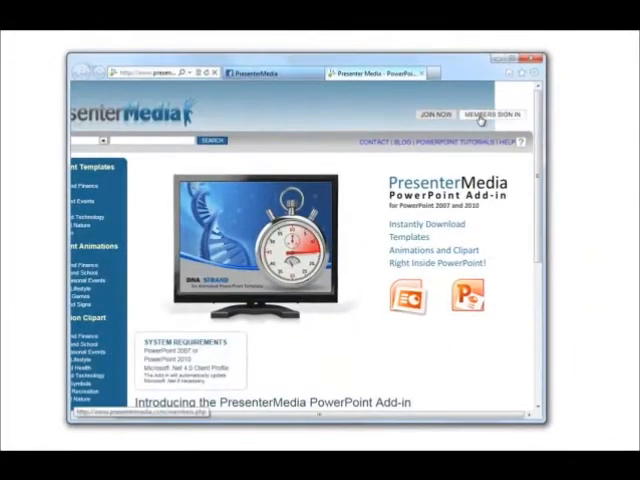
pyautogui.click(496, 112)
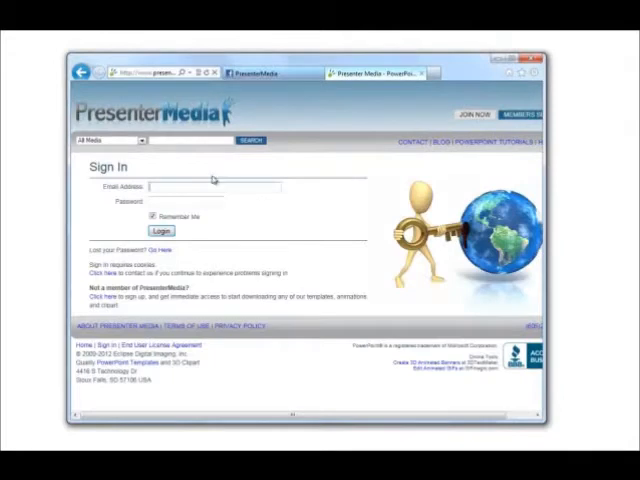
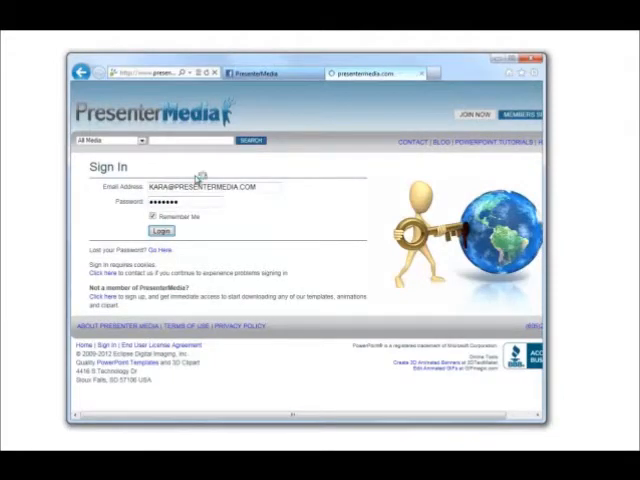
pyautogui.click(162, 230)
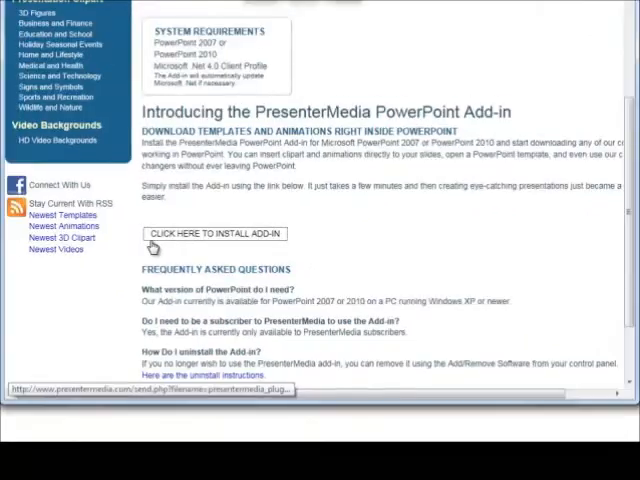
# - Download the add-in installer and run it anyway past the SmartScreen warning
pyautogui.click(212, 232)
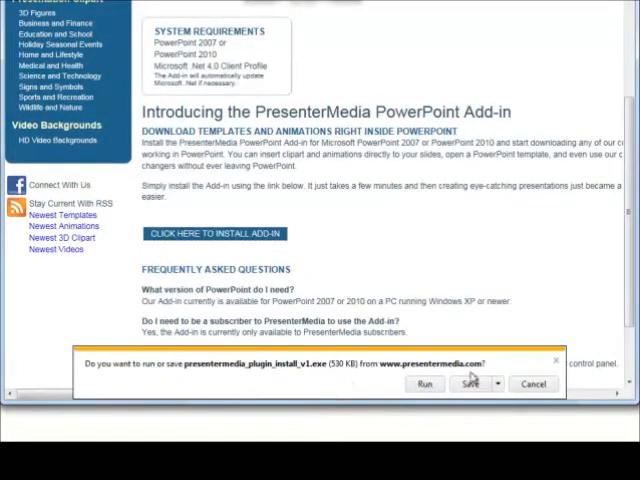
pyautogui.click(424, 386)
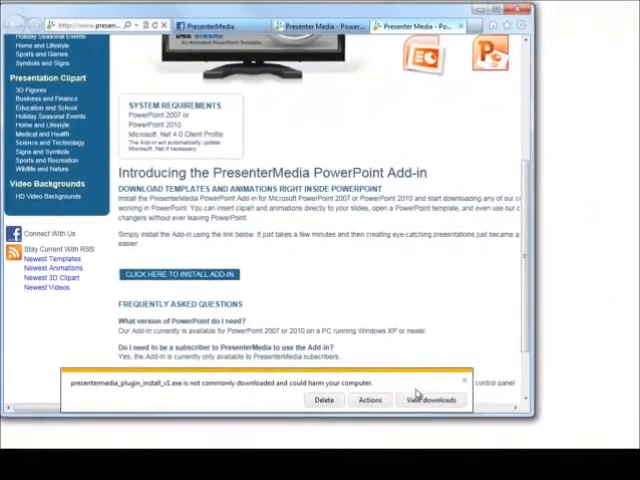
pyautogui.click(370, 400)
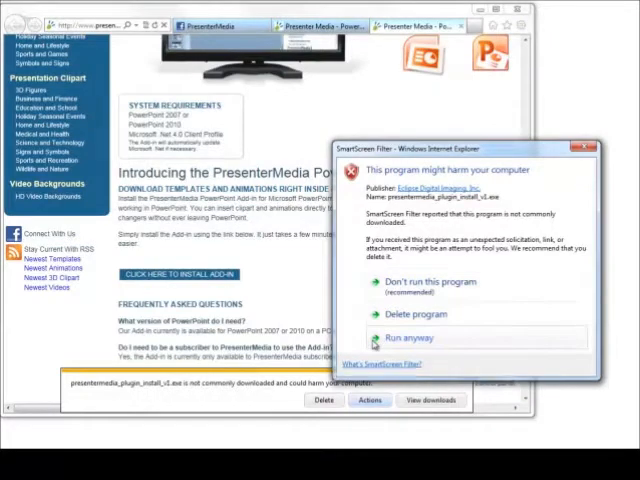
pyautogui.moveTo(400, 336)
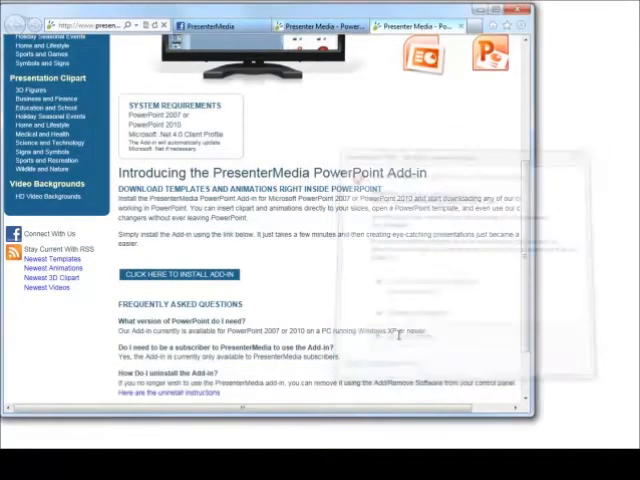
pyautogui.click(178, 274)
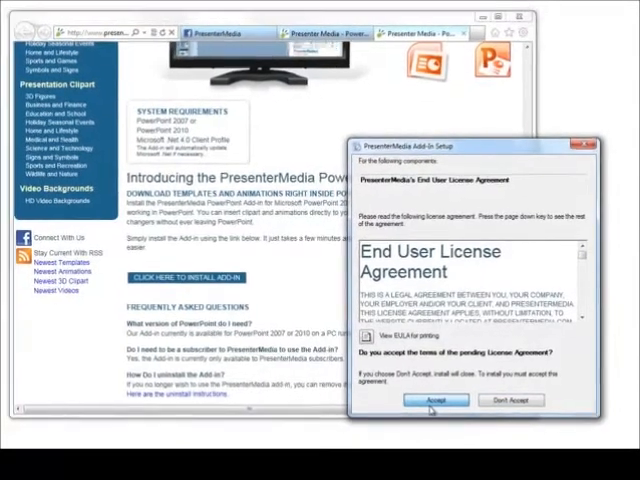
# - Accept the End User License Agreement and start the PresenterMedia add-in install
pyautogui.click(432, 400)
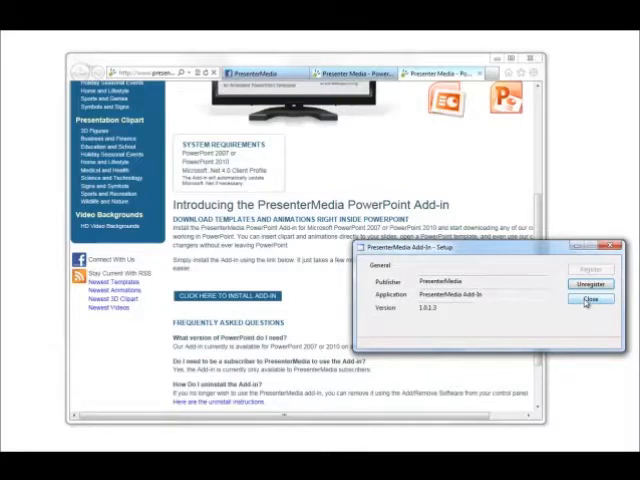
pyautogui.click(590, 300)
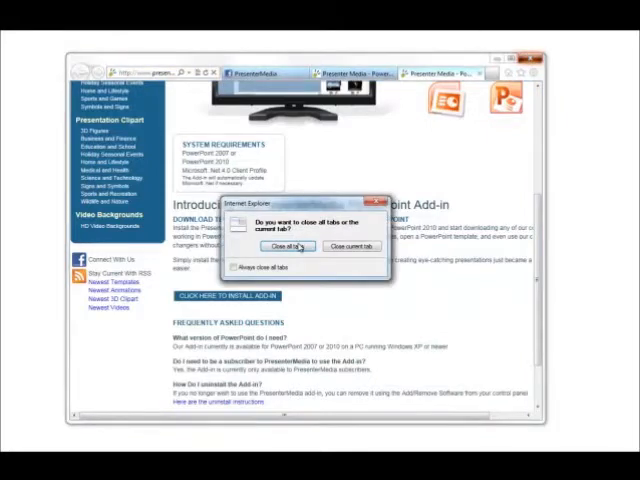
# - Close all Internet Explorer tabs and show the PresenterMedia ribbon tab in PowerPoint
pyautogui.click(284, 246)
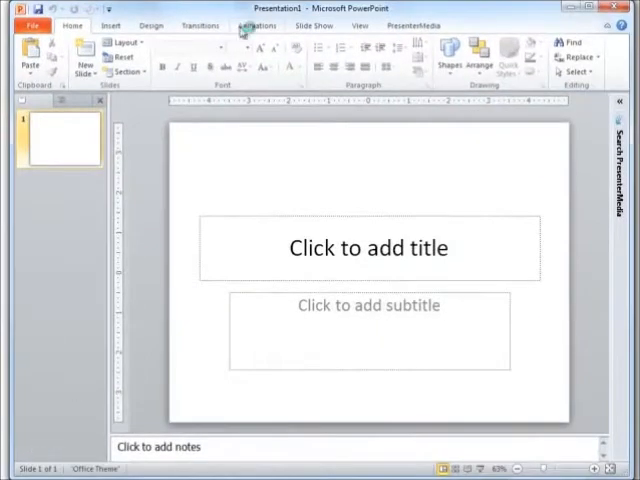
pyautogui.moveTo(148, 24)
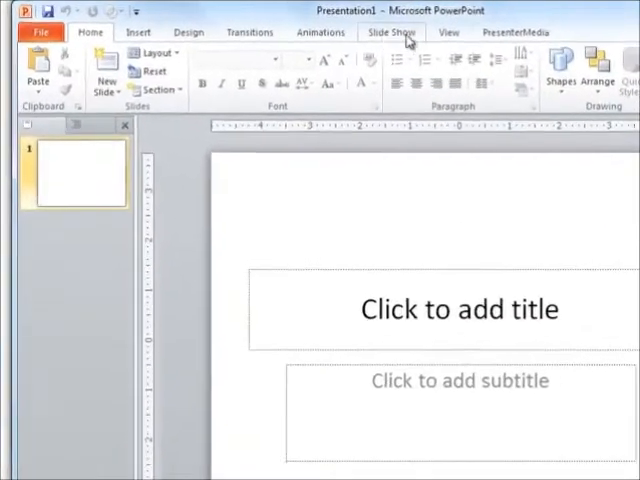
pyautogui.click(520, 32)
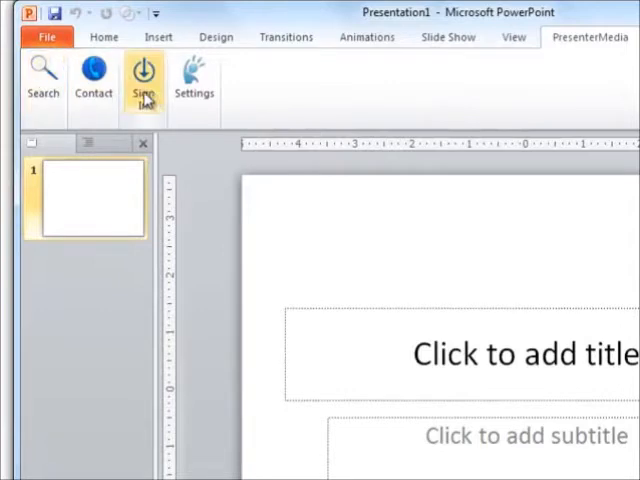
pyautogui.moveTo(196, 92)
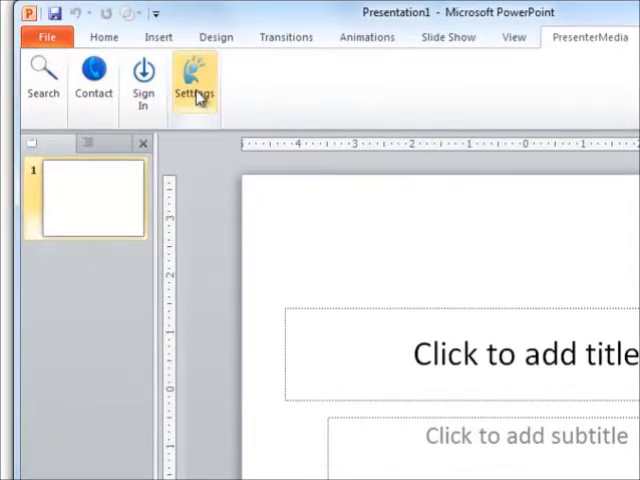
# - Log in to the PresenterMedia add-in as kara to see the welcome-back and subscription details
pyautogui.click(144, 78)
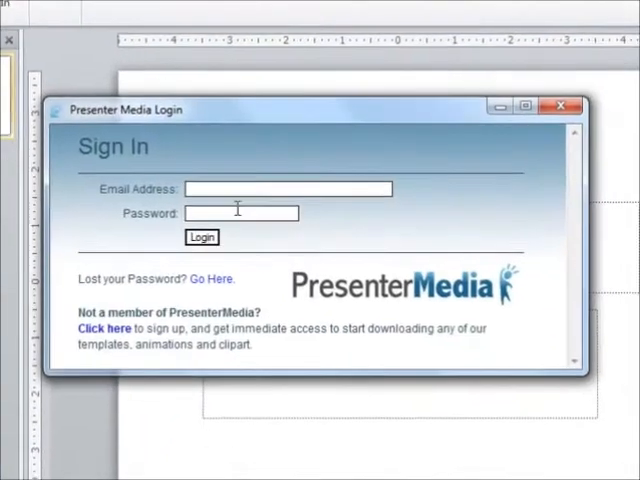
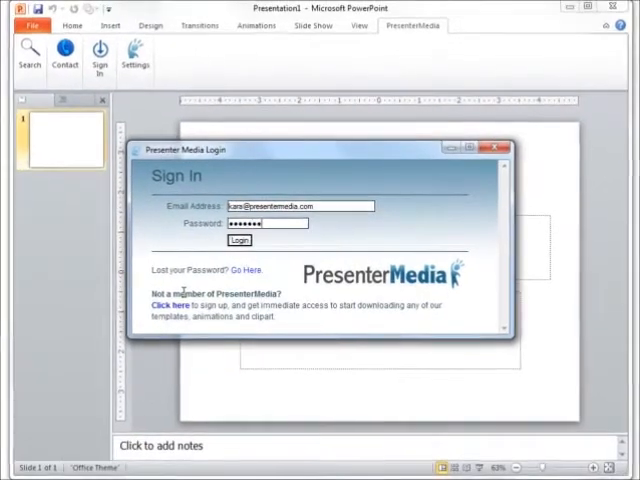
pyautogui.click(238, 240)
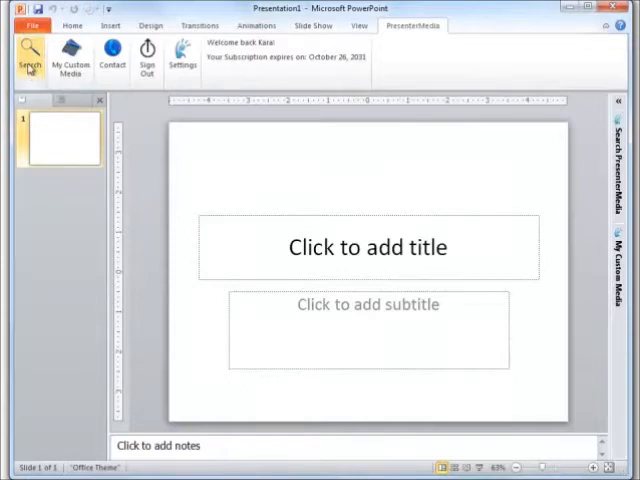
# - Insert the Hard Hat Safety animated template, hide the search panel and show its Useful Clipart and Images slide
pyautogui.click(28, 58)
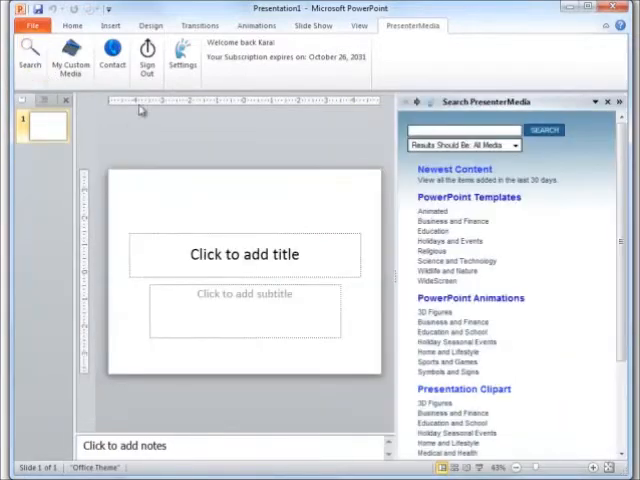
pyautogui.moveTo(352, 172)
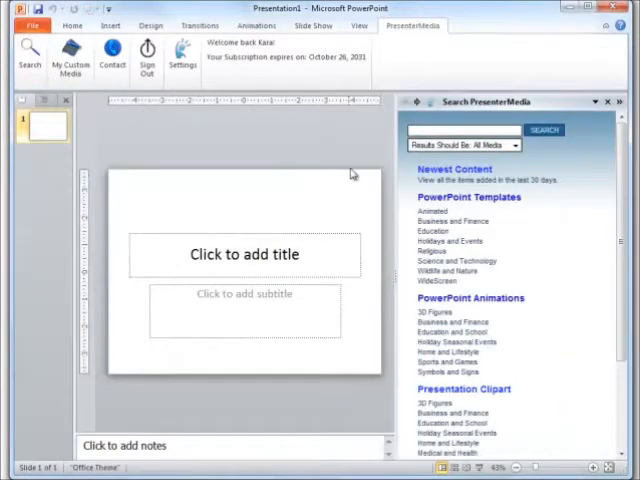
pyautogui.moveTo(448, 198)
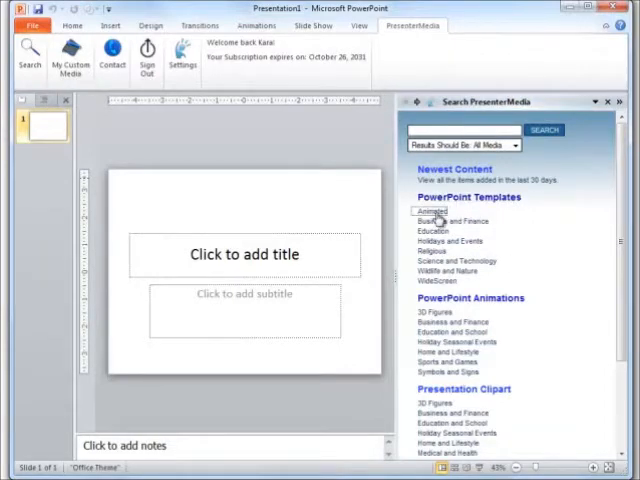
pyautogui.click(430, 208)
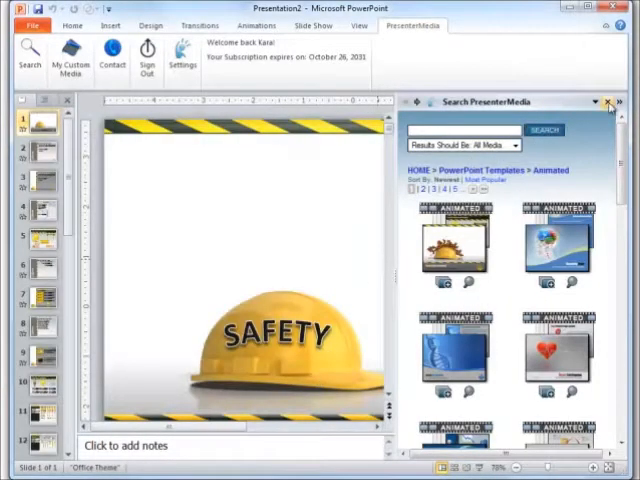
pyautogui.click(610, 102)
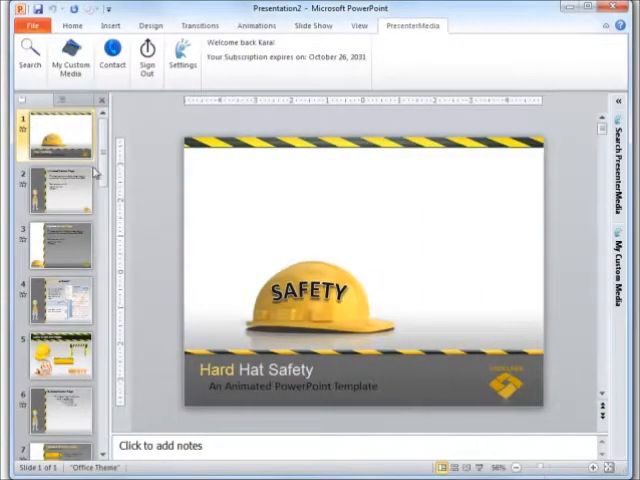
pyautogui.click(60, 244)
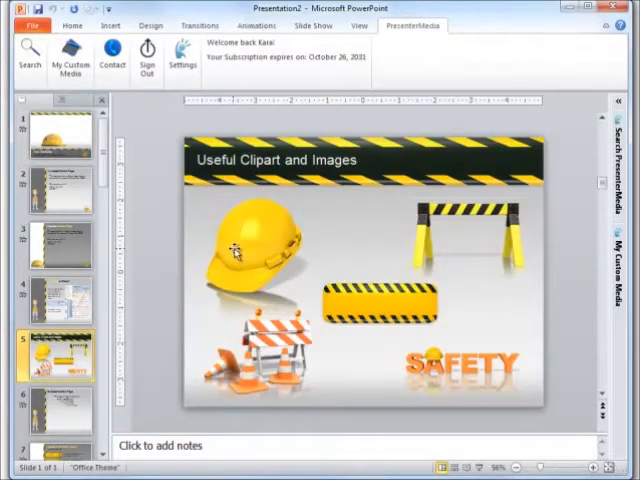
# - Delete the striped sign picture from the Useful Clipart and Images slide
pyautogui.click(380, 306)
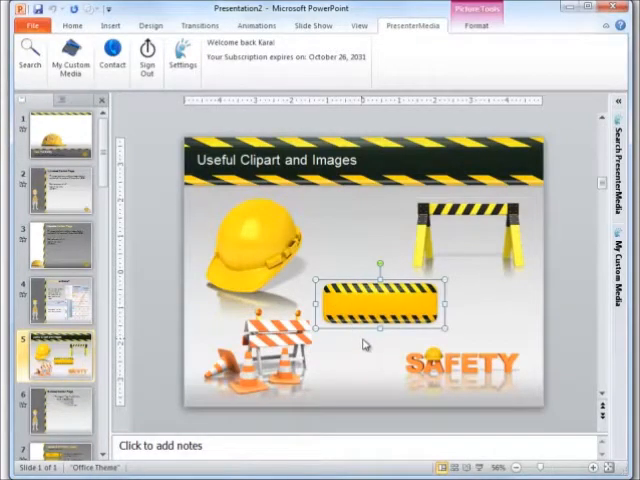
pyautogui.press('Delete')
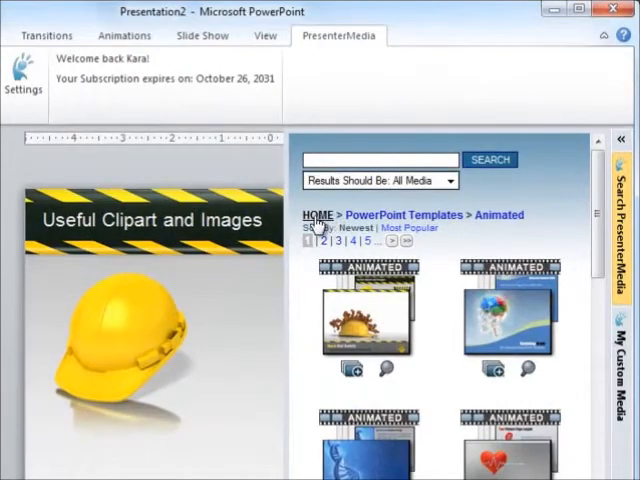
# - Search the 3D Figures category for 'construction' Presentation Clipart
pyautogui.click(316, 214)
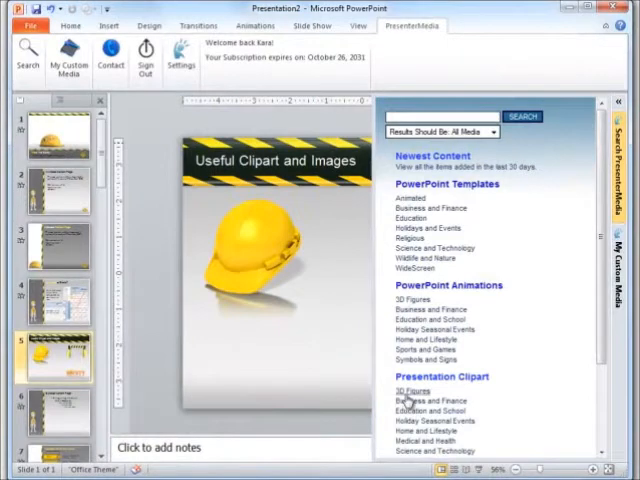
pyautogui.click(400, 392)
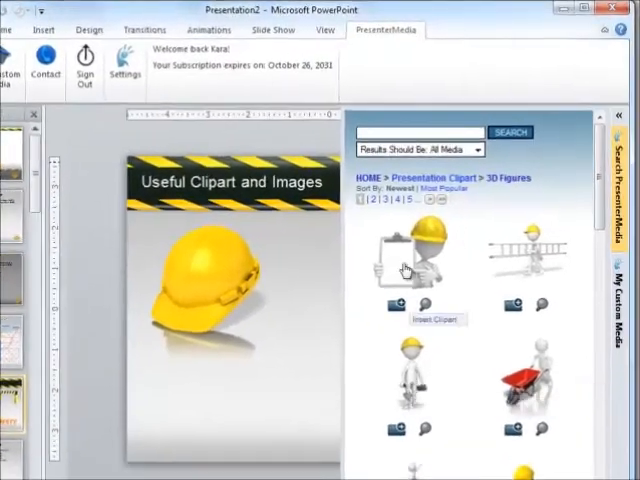
pyautogui.write('construction')
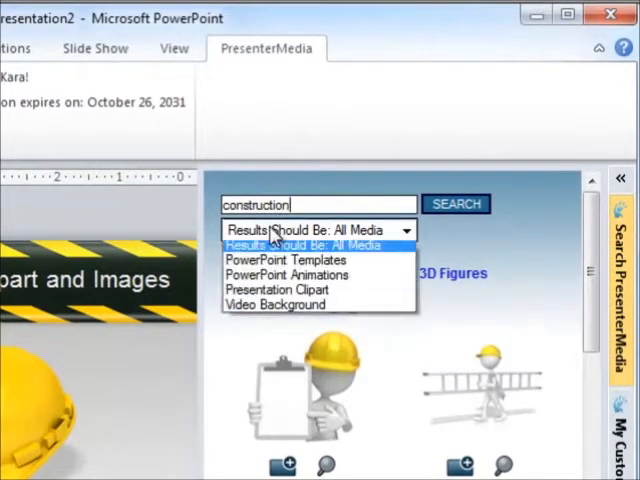
pyautogui.moveTo(280, 294)
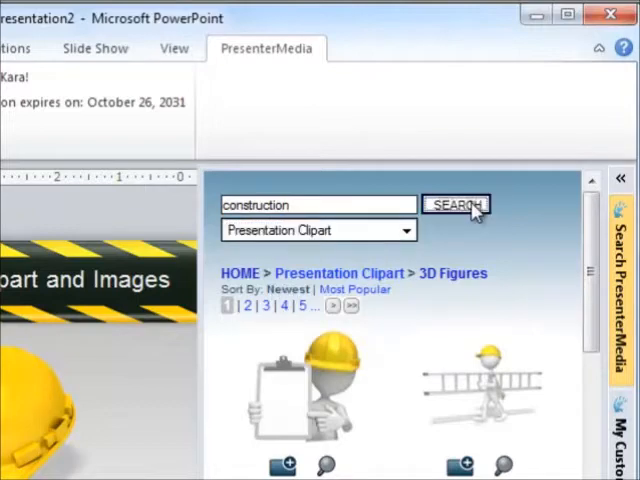
pyautogui.click(458, 204)
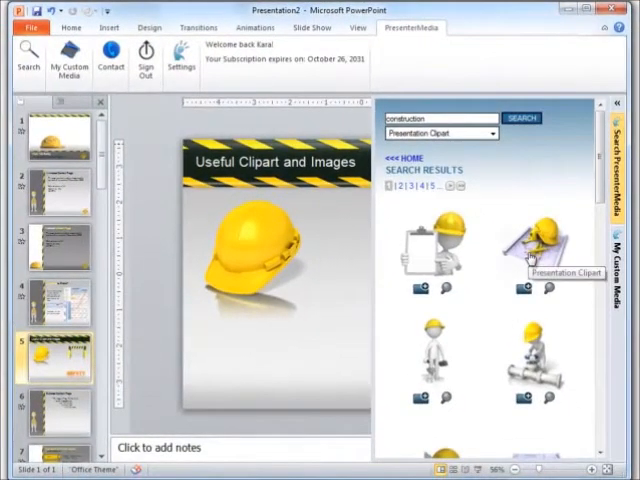
# - Insert the workers-on-blueprint clipart, then show the Bulleted Content Page slide
pyautogui.click(530, 248)
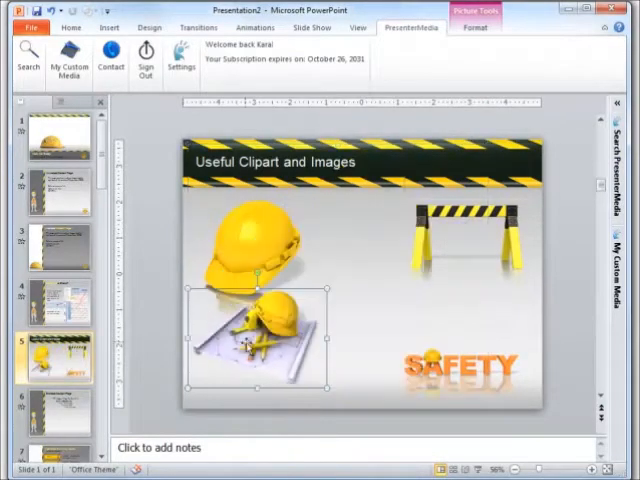
pyautogui.click(444, 336)
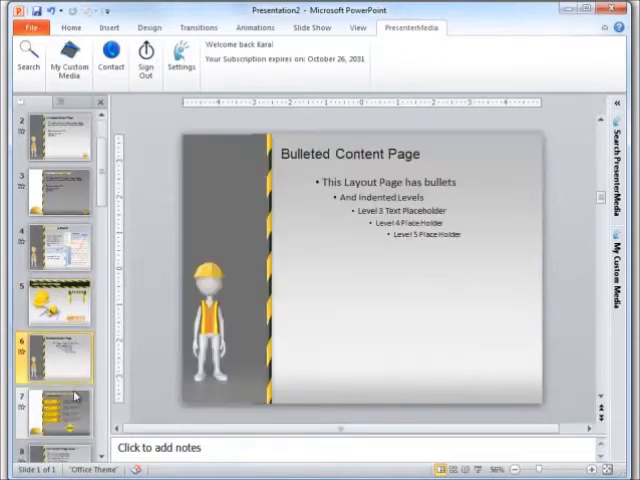
# - Scroll the thumbnail pane down and select the Three Picture Page Layout slide
pyautogui.scroll(-3)
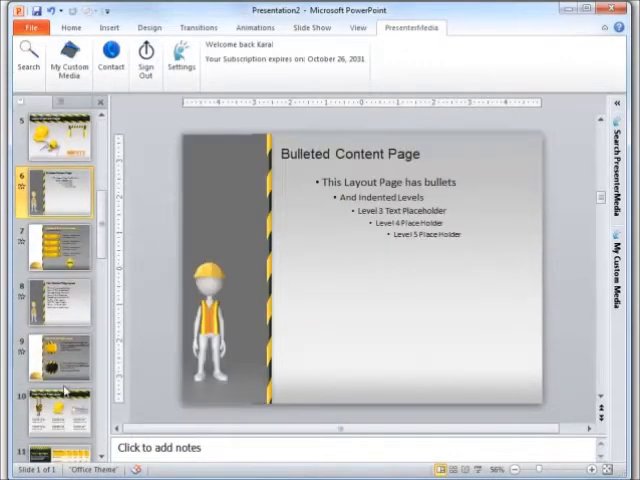
pyautogui.scroll(-3)
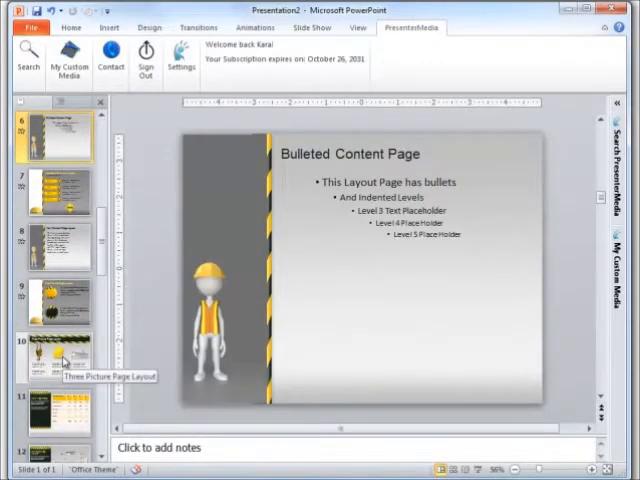
pyautogui.click(58, 356)
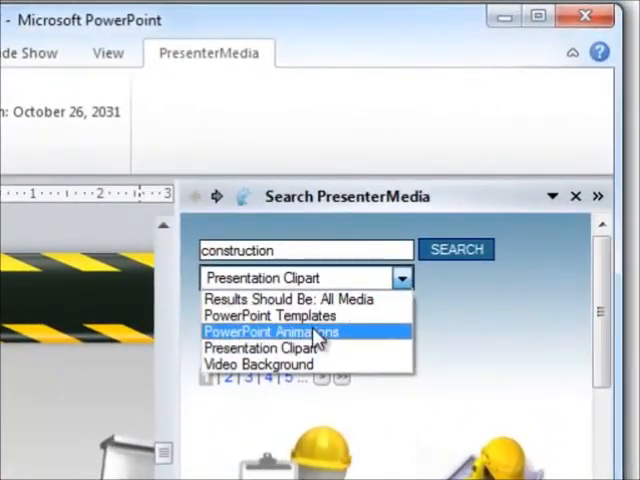
# - Filter results to PowerPoint Animations, insert the construction worker with clear background, and show My Custom Media
pyautogui.click(456, 250)
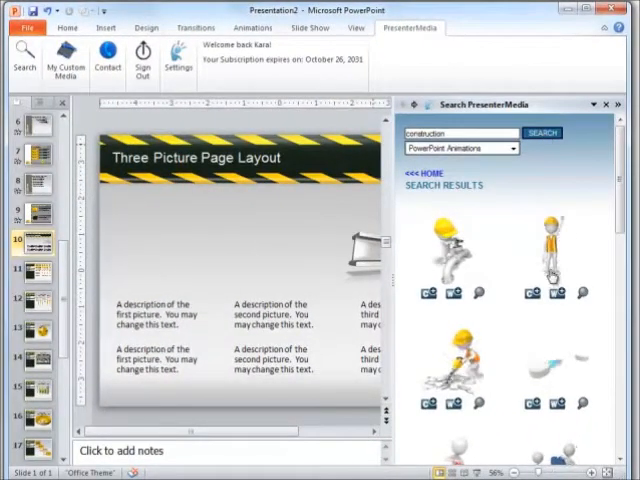
pyautogui.moveTo(548, 280)
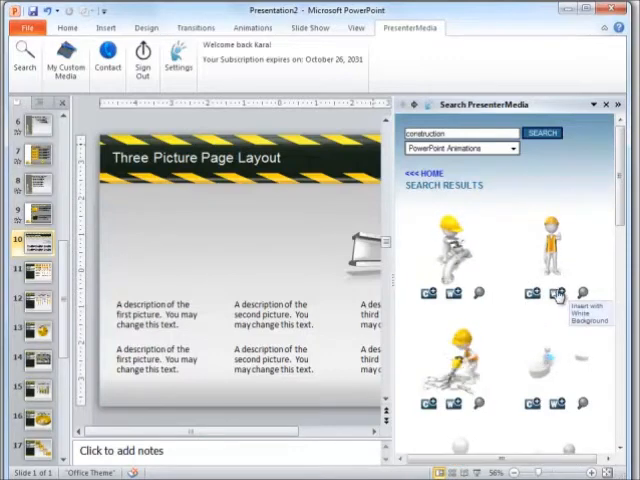
pyautogui.click(554, 292)
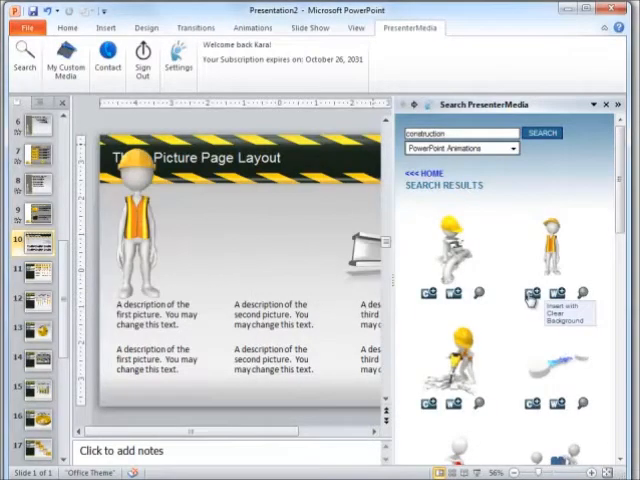
pyautogui.click(548, 292)
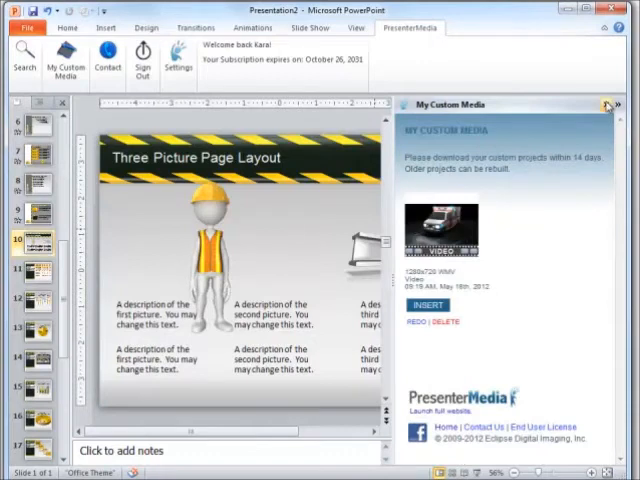
# - Return to the Search PresenterMedia tab and close the PresenterMedia pane
pyautogui.click(606, 104)
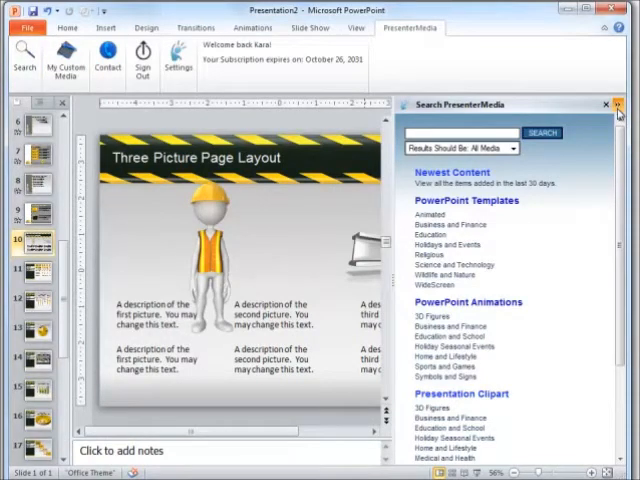
pyautogui.click(602, 104)
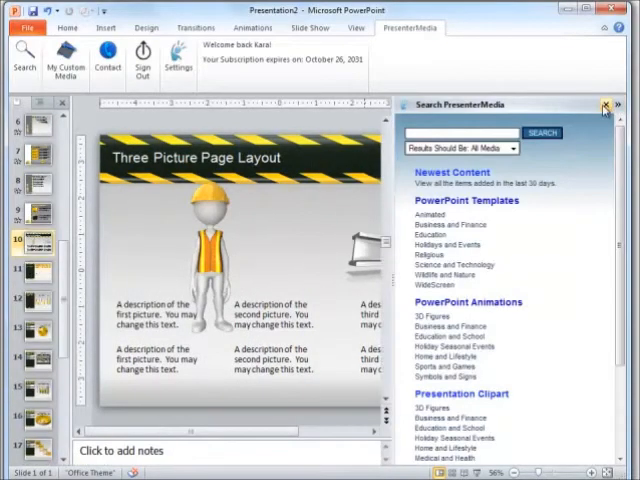
pyautogui.click(604, 104)
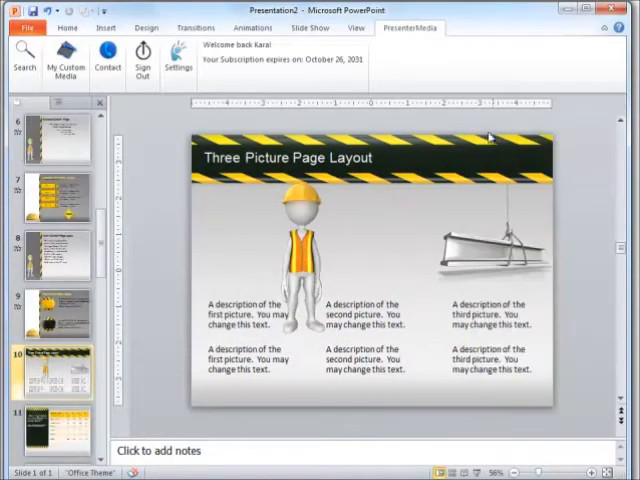
# - Start the slide show from the current slide via the Slide Show ribbon
pyautogui.click(310, 28)
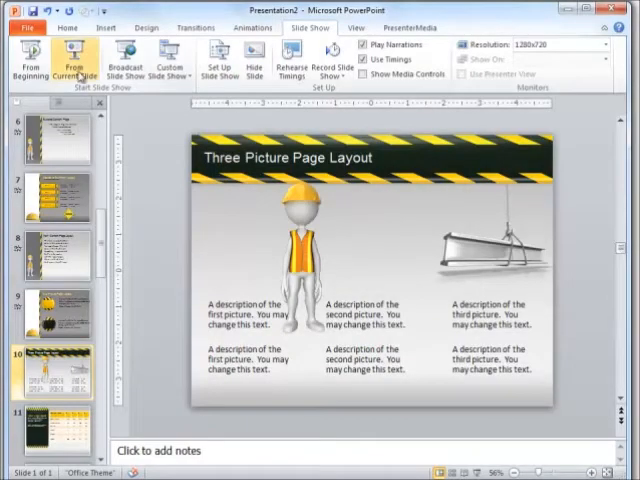
pyautogui.click(72, 56)
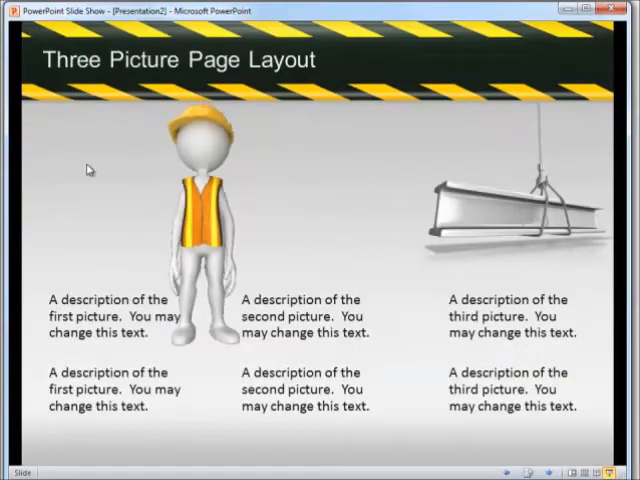